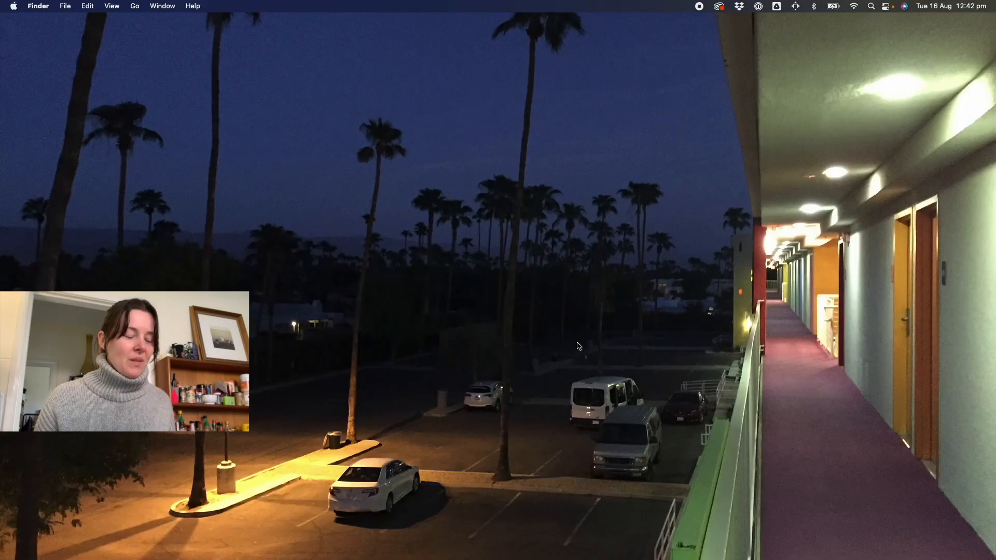
# Launch Image Capture from the Spotlight search for 'image Capture'.
pyautogui.write('image Capture')
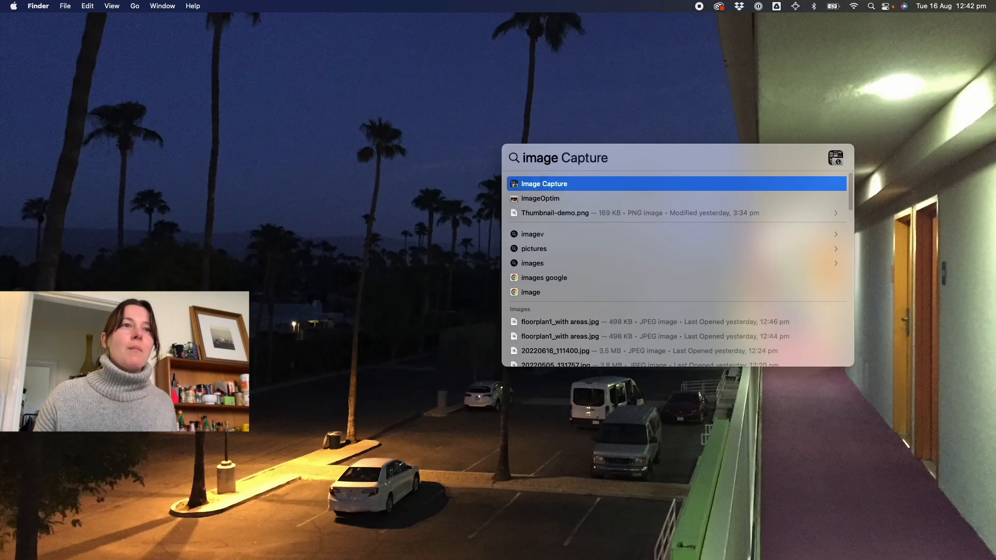
pyautogui.moveTo(559, 250)
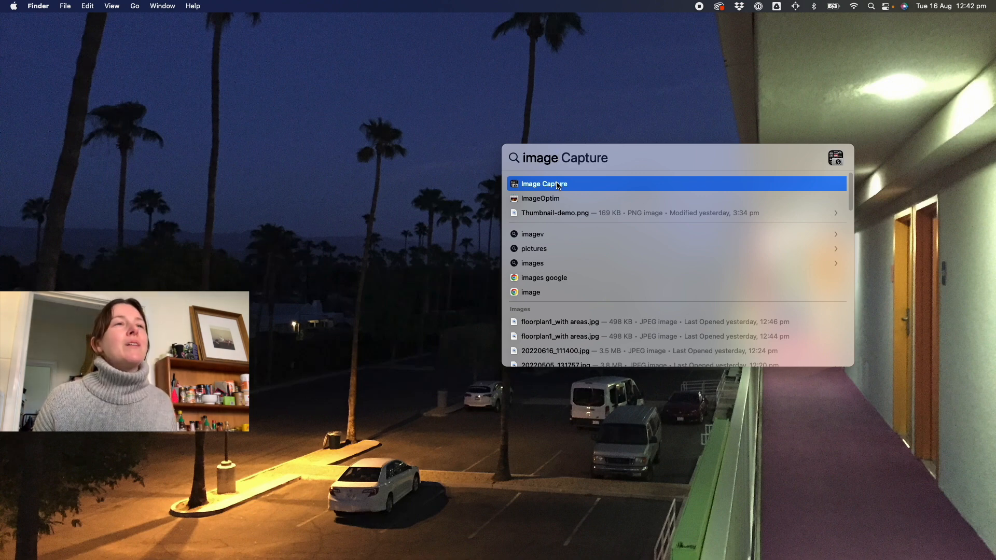
pyautogui.click(542, 184)
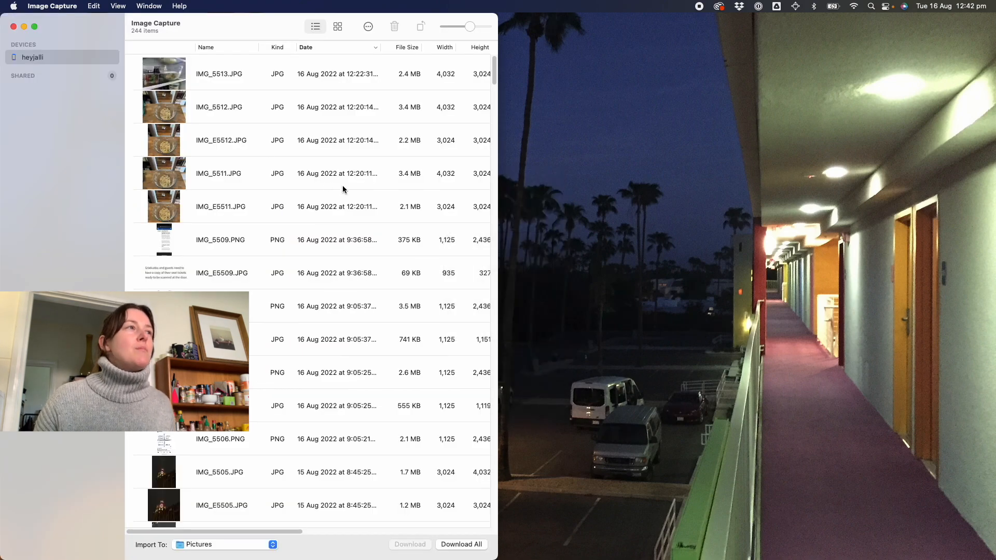
pyautogui.scroll(-3)
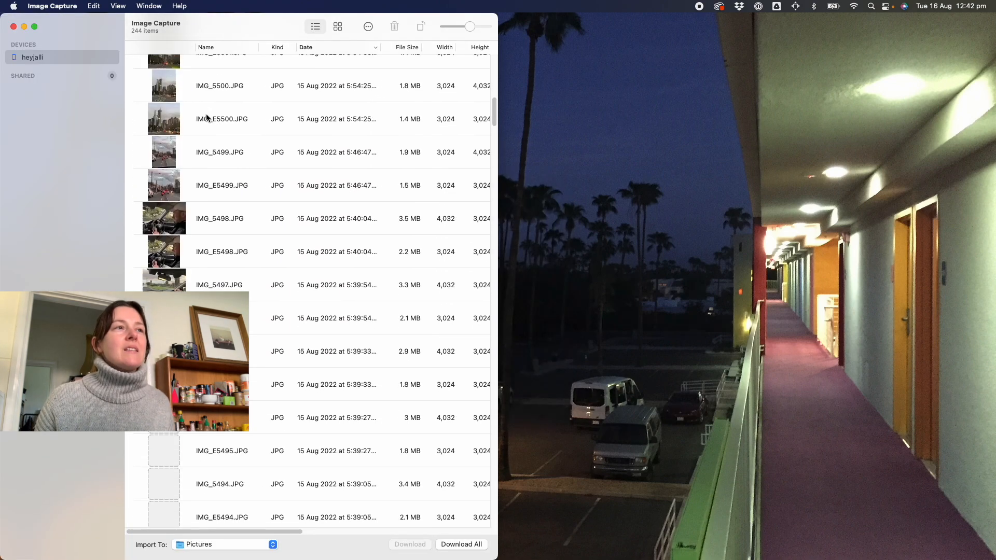
pyautogui.scroll(-3)
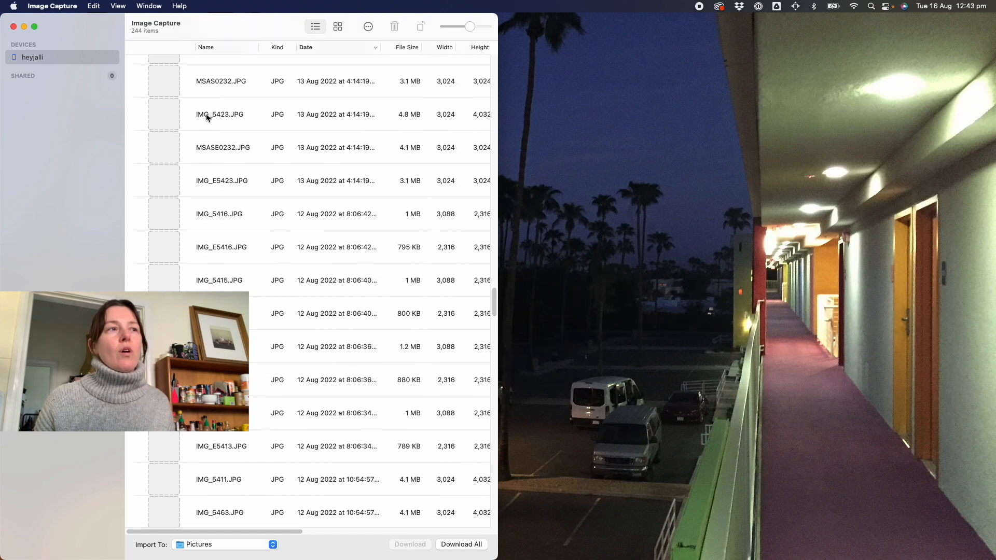
pyautogui.scroll(3)
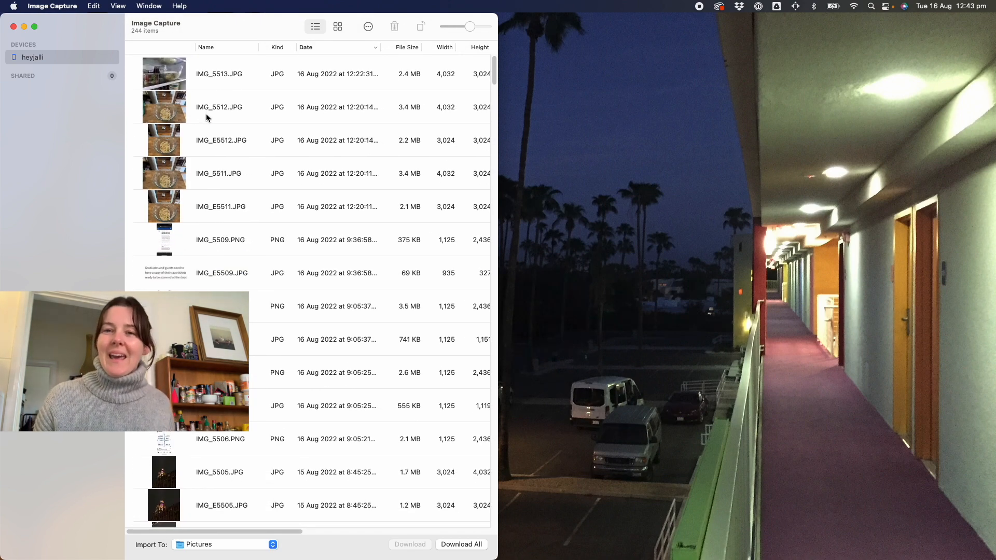
pyautogui.scroll(-3)
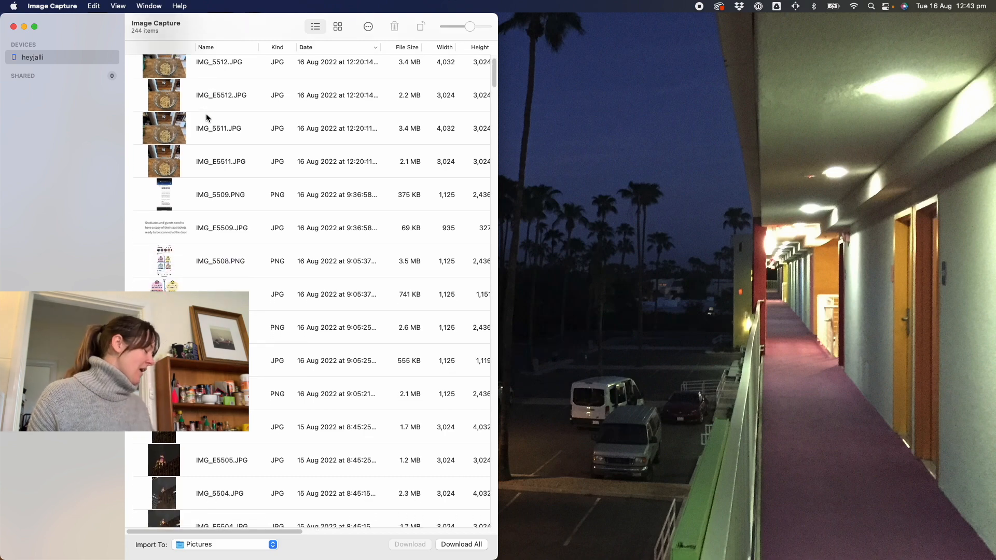
pyautogui.scroll(-3)
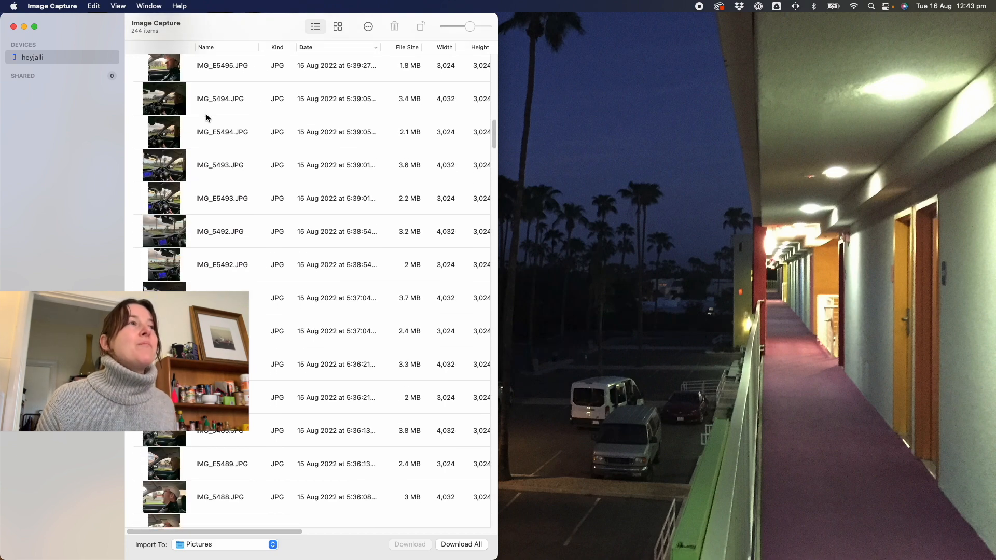
pyautogui.write('finderHelper')
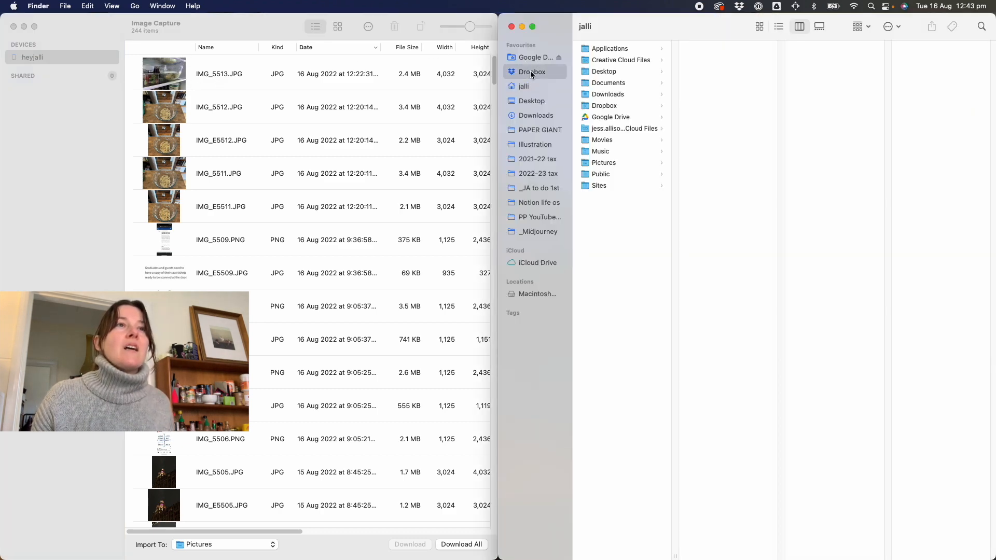
# Show Dropbox's Photos folder with _TO SORT (latest) open, then return to the phone's photo list.
pyautogui.click(601, 117)
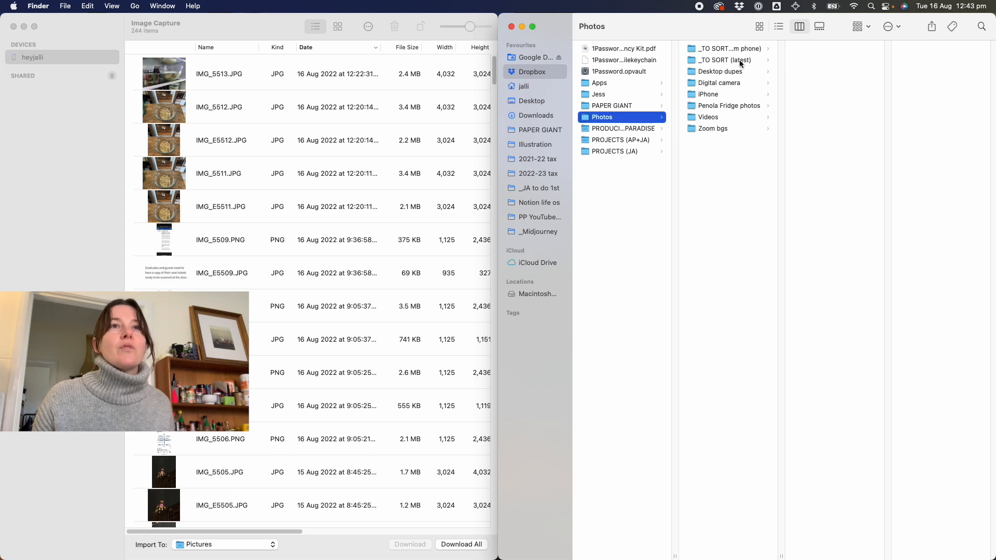
pyautogui.click(723, 60)
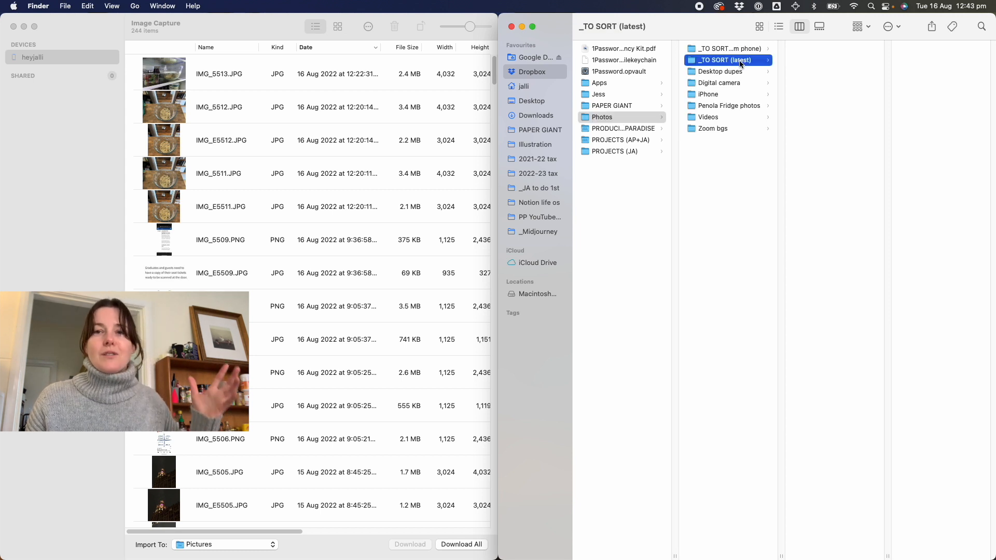
pyautogui.click(229, 75)
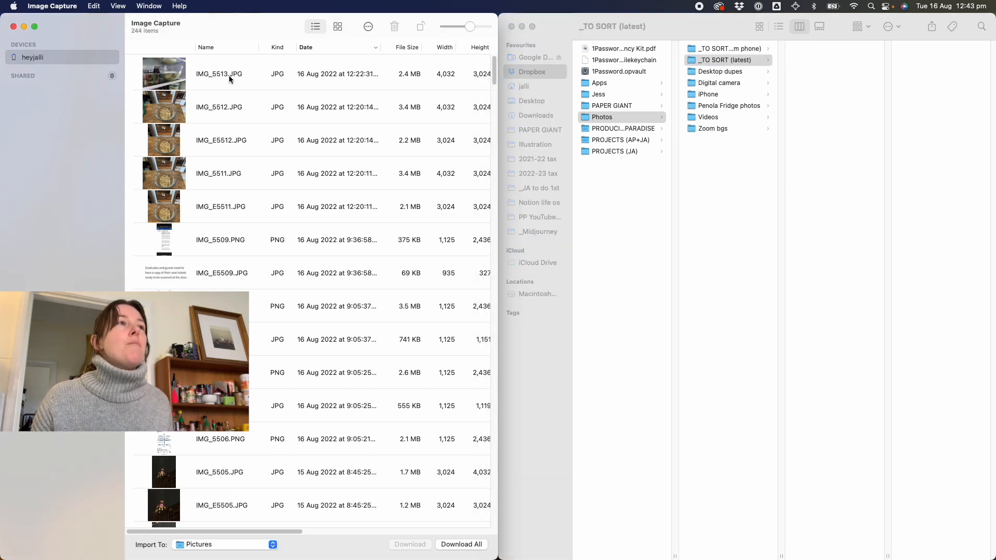
# Import all 244 phone photos into _TO SORT (latest) and clear out the AAE sidecar files.
pyautogui.press('cmd+a')
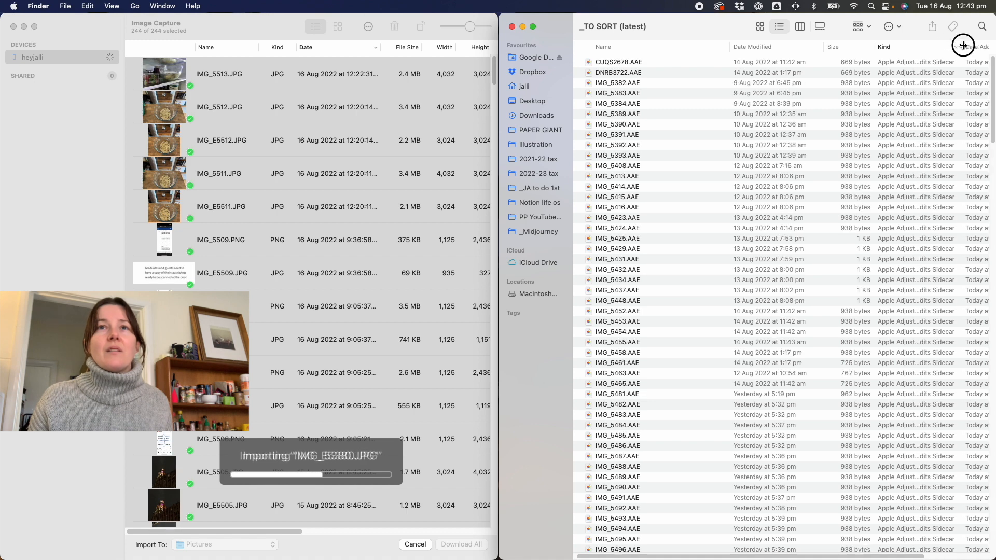
pyautogui.click(963, 45)
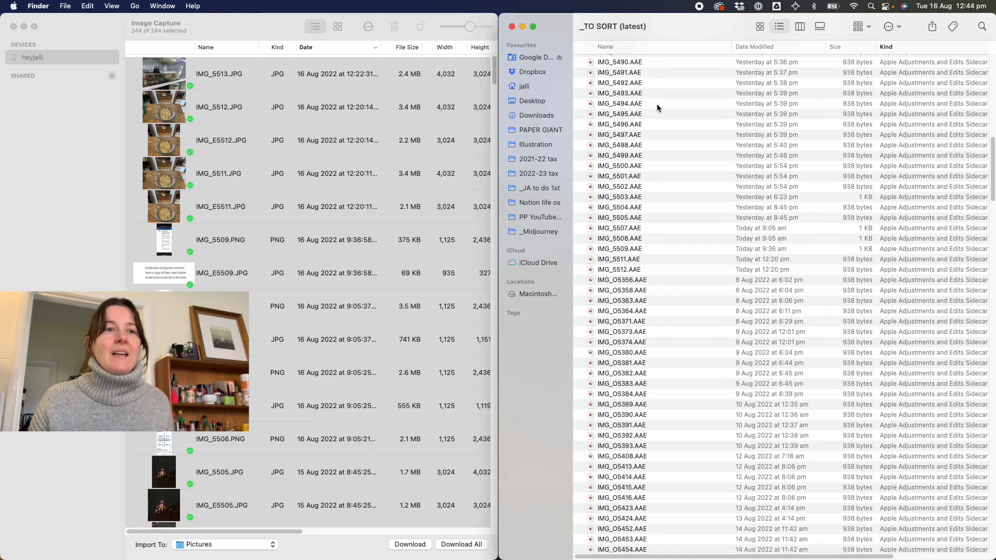
pyautogui.scroll(-3)
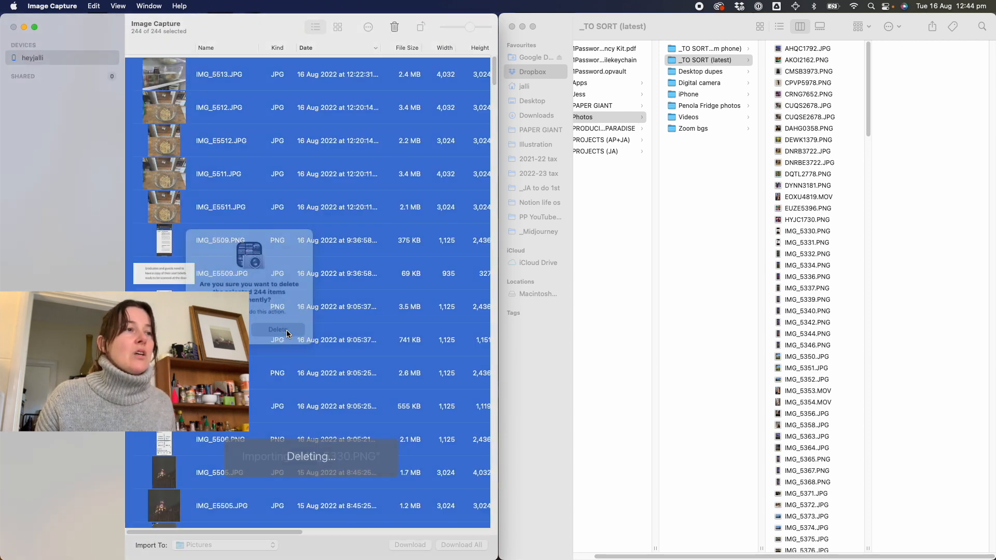
# Confirm permanently deleting the 244 photos from the phone and check the imported folder.
pyautogui.click(278, 330)
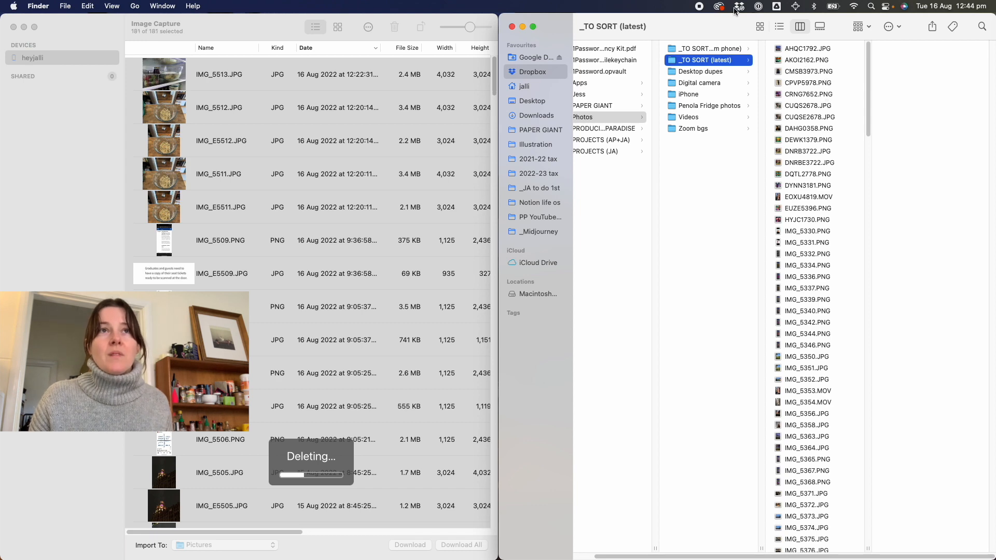
pyautogui.click(739, 7)
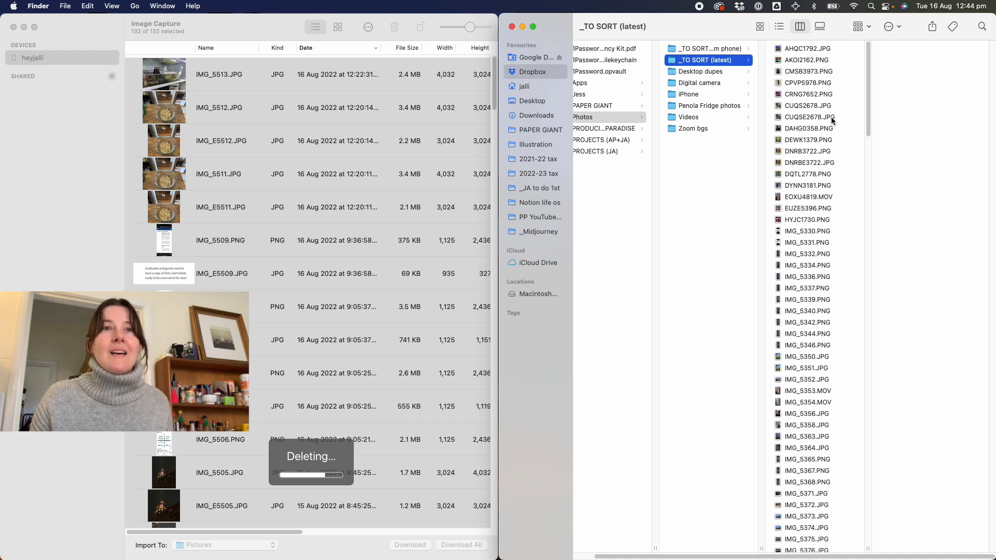
pyautogui.click(807, 94)
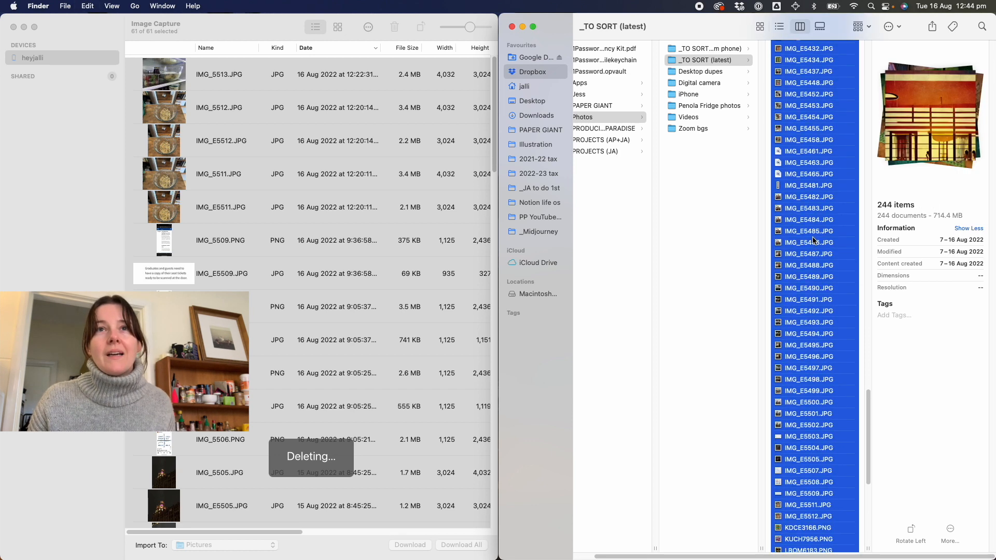
# Move the 244 imported files from _TO SORT (latest) into _TO SORT (cleared from phone).
pyautogui.scroll(3)
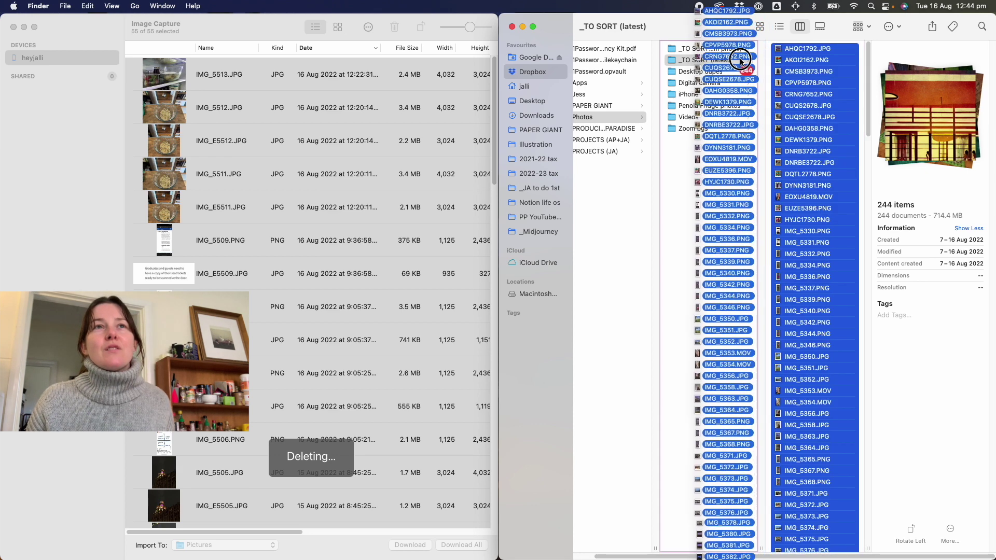
pyautogui.click(706, 49)
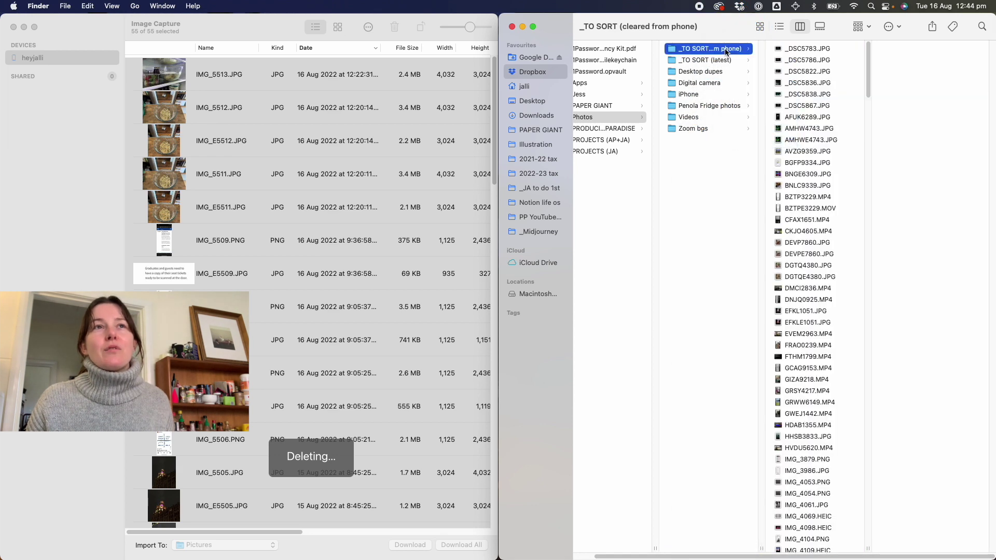
pyautogui.click(725, 49)
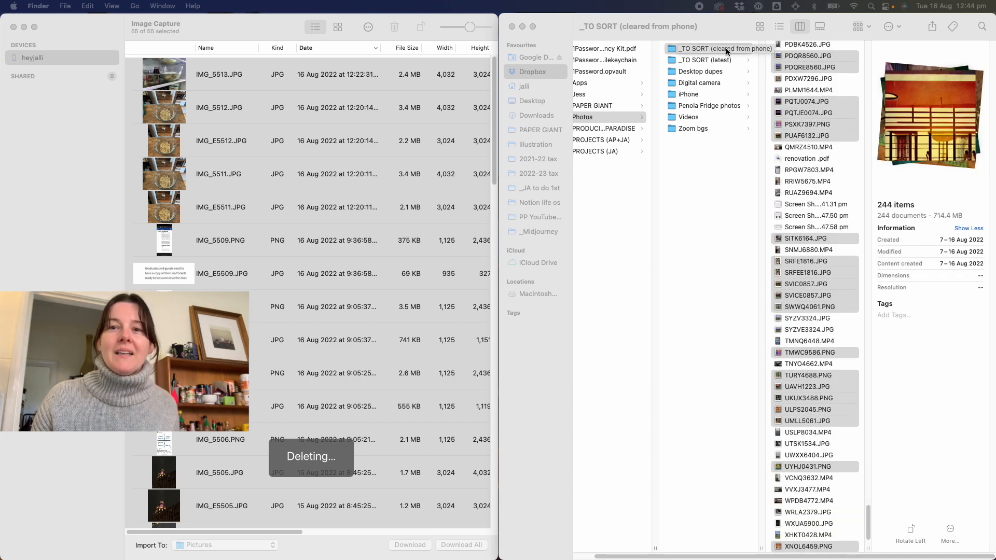
# Verify _TO SORT (latest) is empty and the files sit in _TO SORT (cleared from phone).
pyautogui.scroll(3)
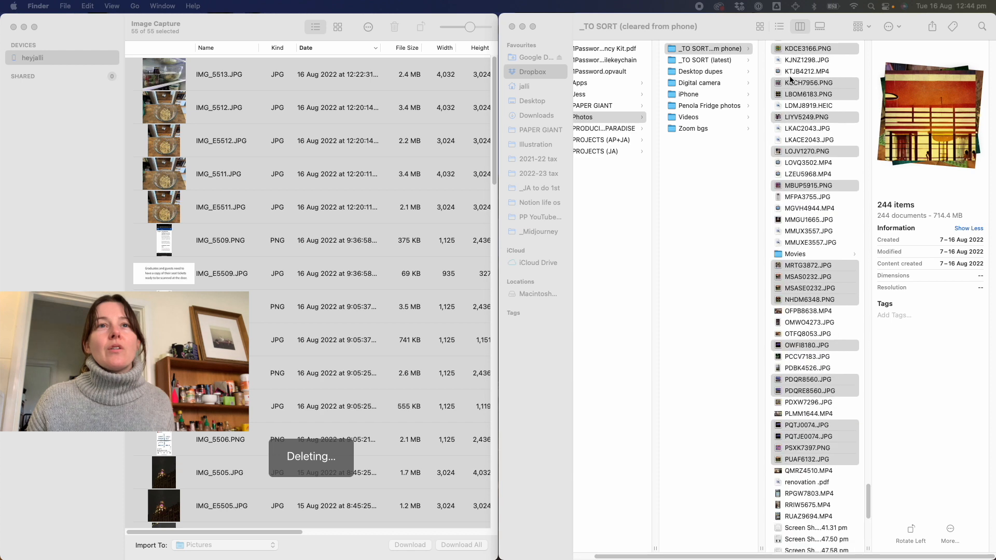
pyautogui.scroll(-3)
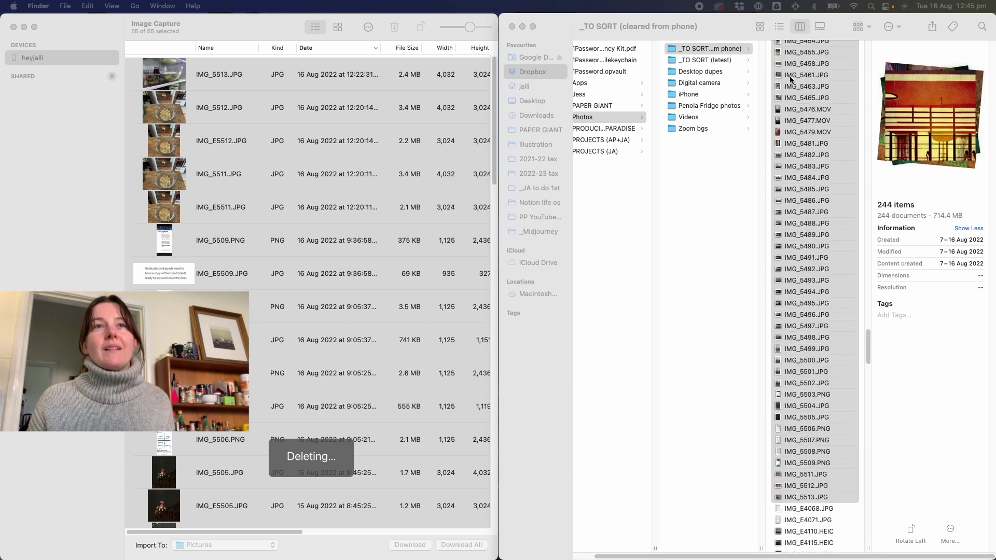
pyautogui.click(705, 60)
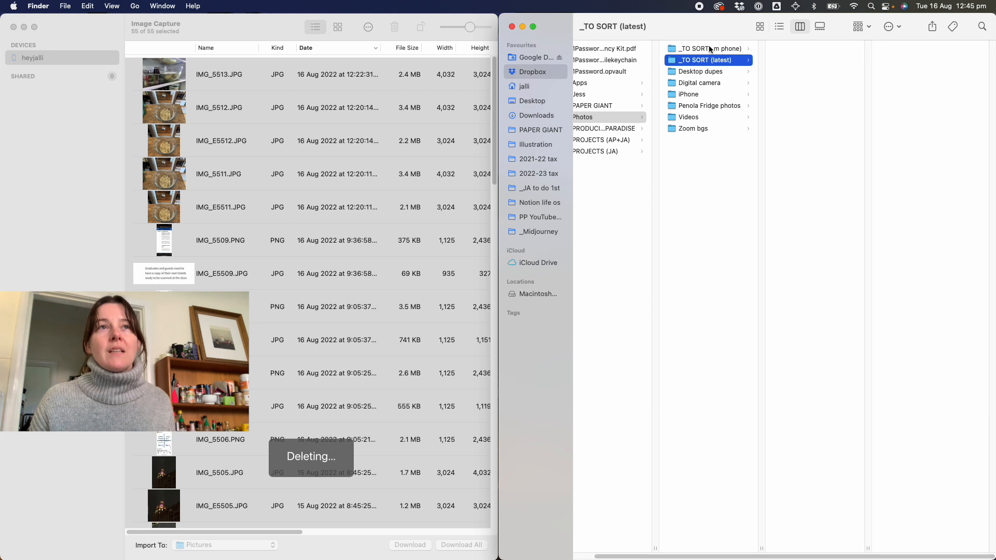
pyautogui.click(709, 49)
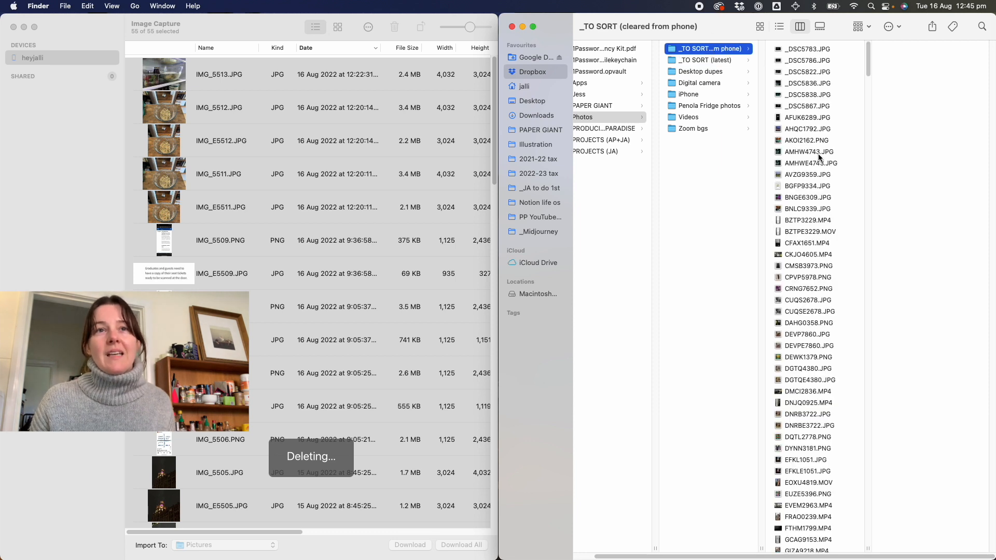